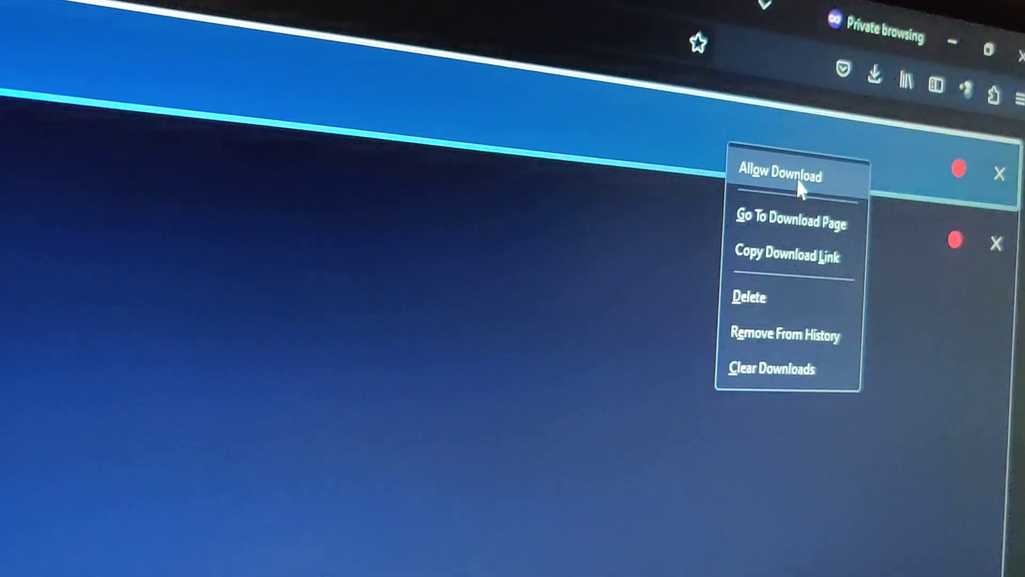
- Allow the blocked .mp4 download flagged as a possible virus to proceed anyway
click(778, 175)
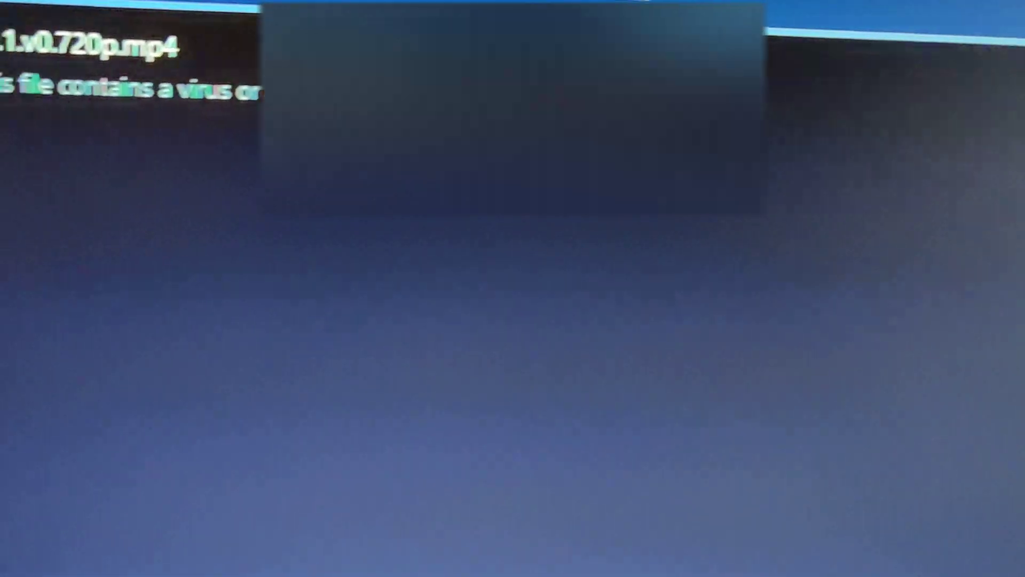